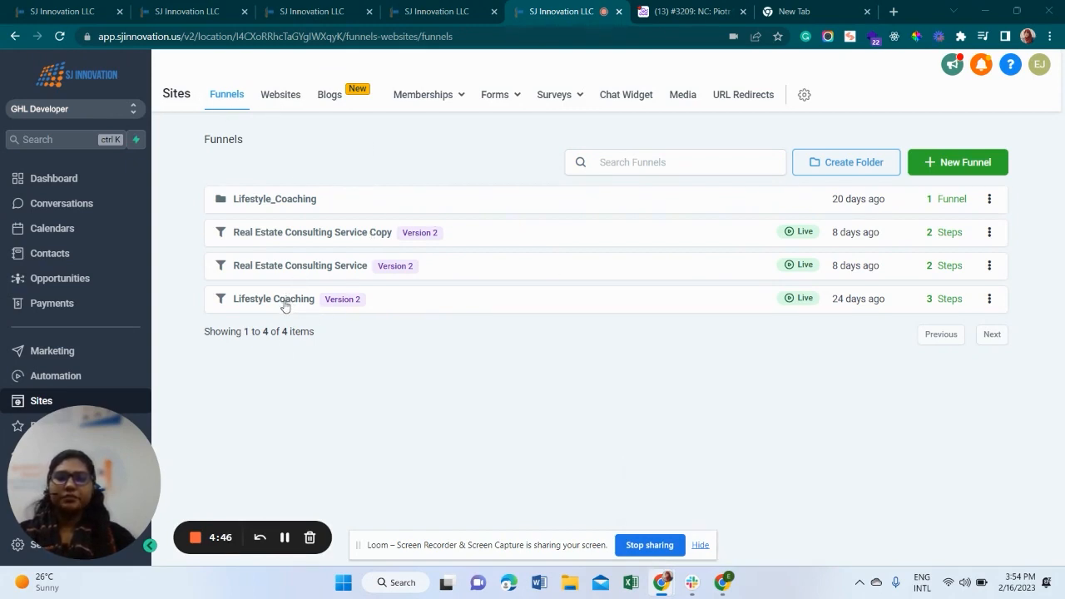
- Open the Lifestyle Coaching funnel from the Funnels list
{"action": "left_click", "coordinate": [273, 300]}
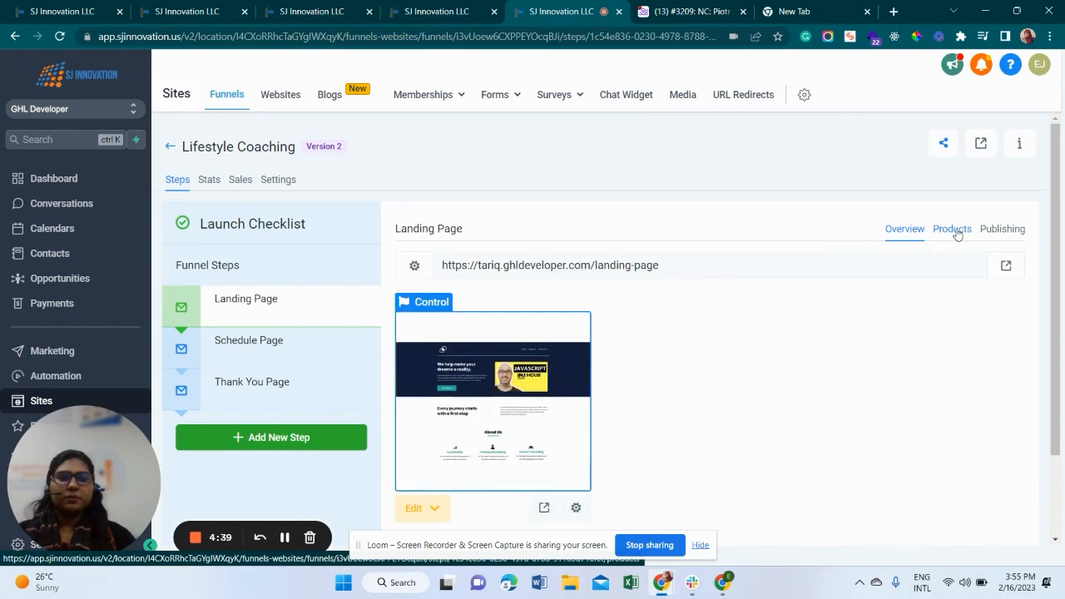
- From the Landing Page's product settings, go to creating a brand-new product in Payments
{"action": "left_click", "coordinate": [951, 230]}
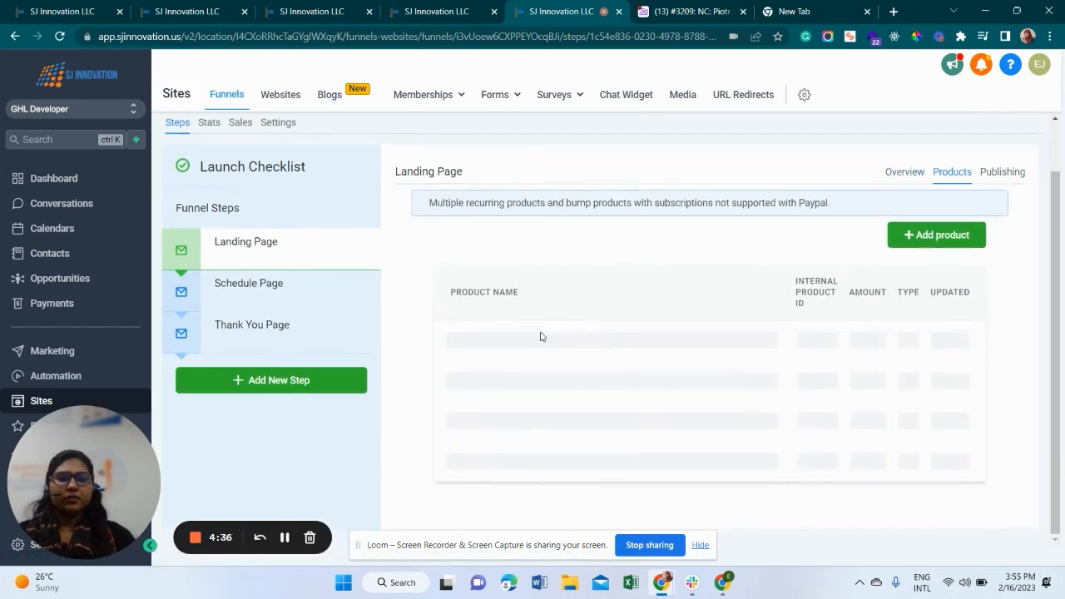
{"action": "left_click", "coordinate": [935, 234]}
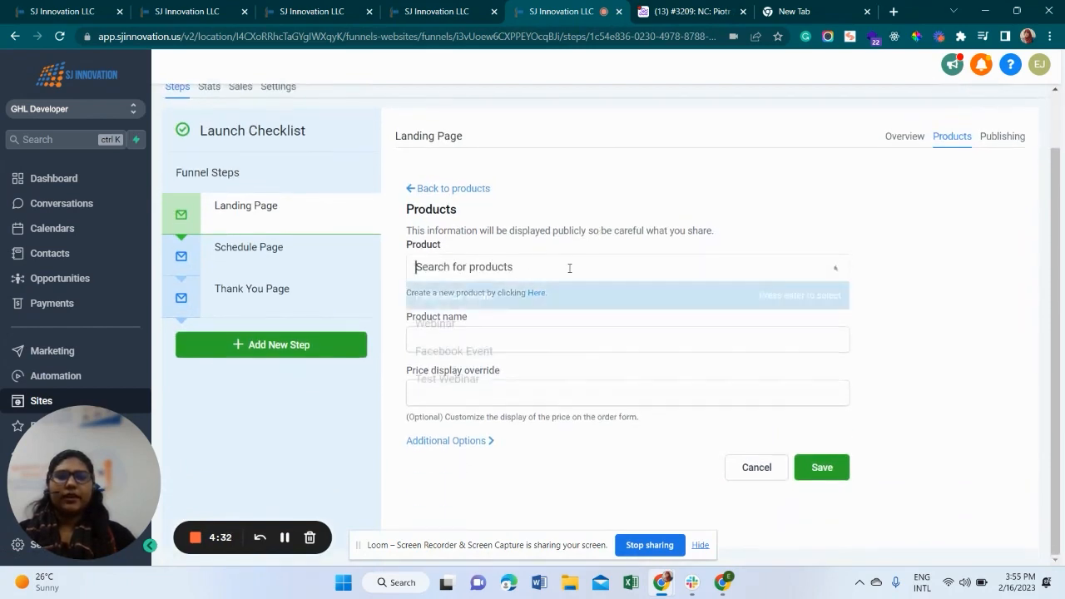
{"action": "left_click", "coordinate": [569, 266]}
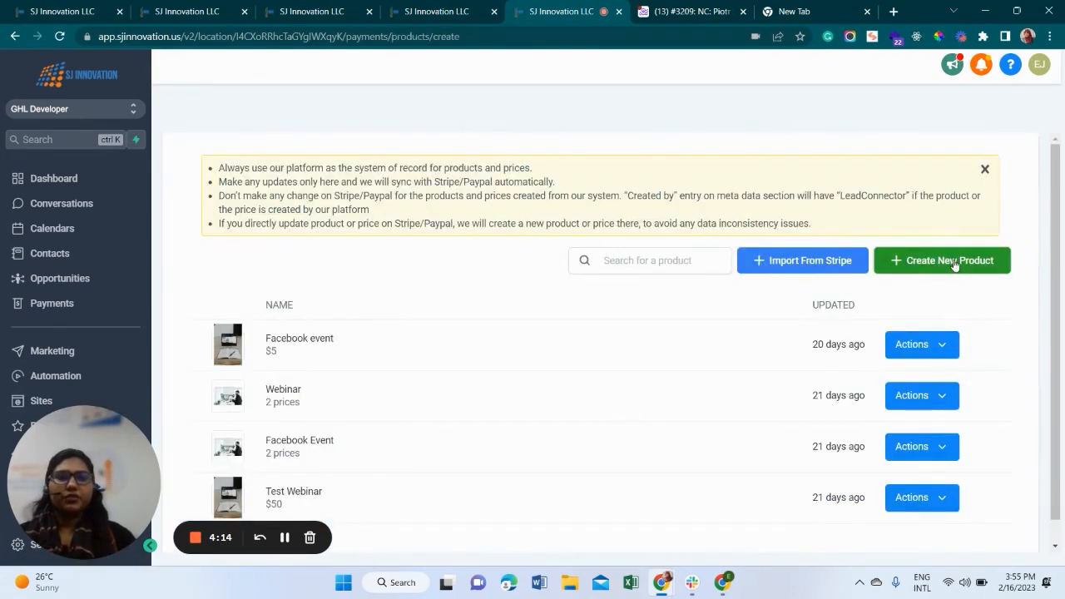
- Draft a new product named Webinar2 with description Webinar2, keeping type A service
{"action": "left_click", "coordinate": [941, 260]}
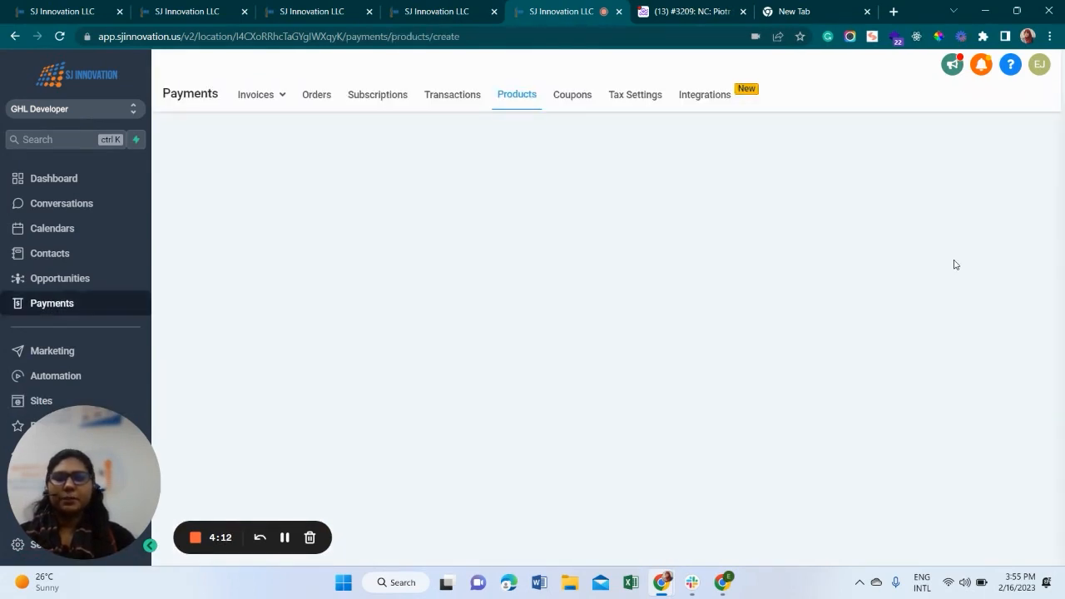
{"action": "type", "text": "Webinar2"}
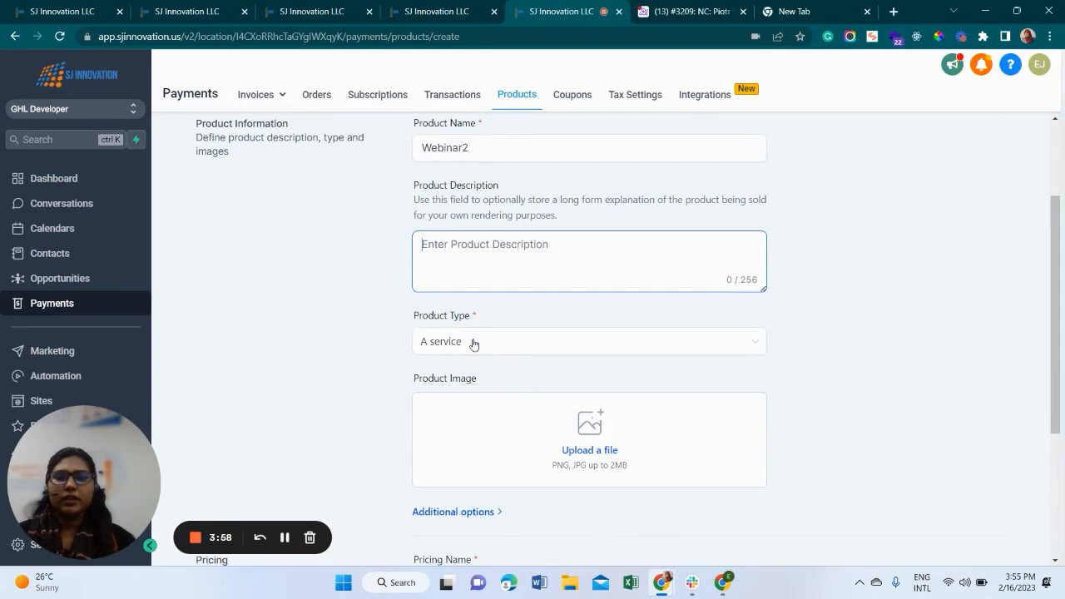
{"action": "left_click", "coordinate": [589, 341]}
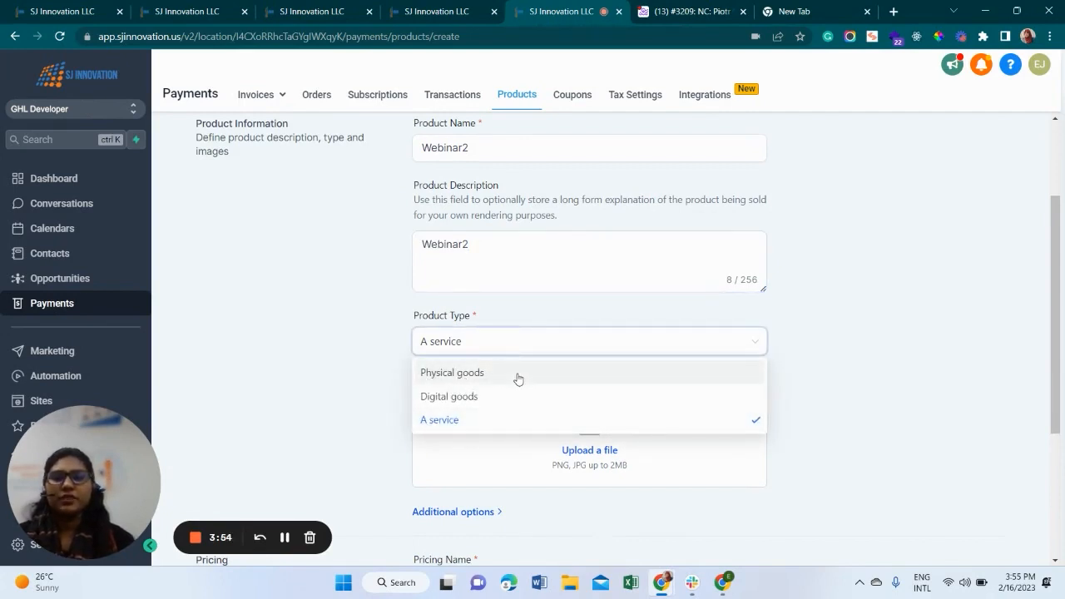
{"action": "mouse_move", "coordinate": [539, 419]}
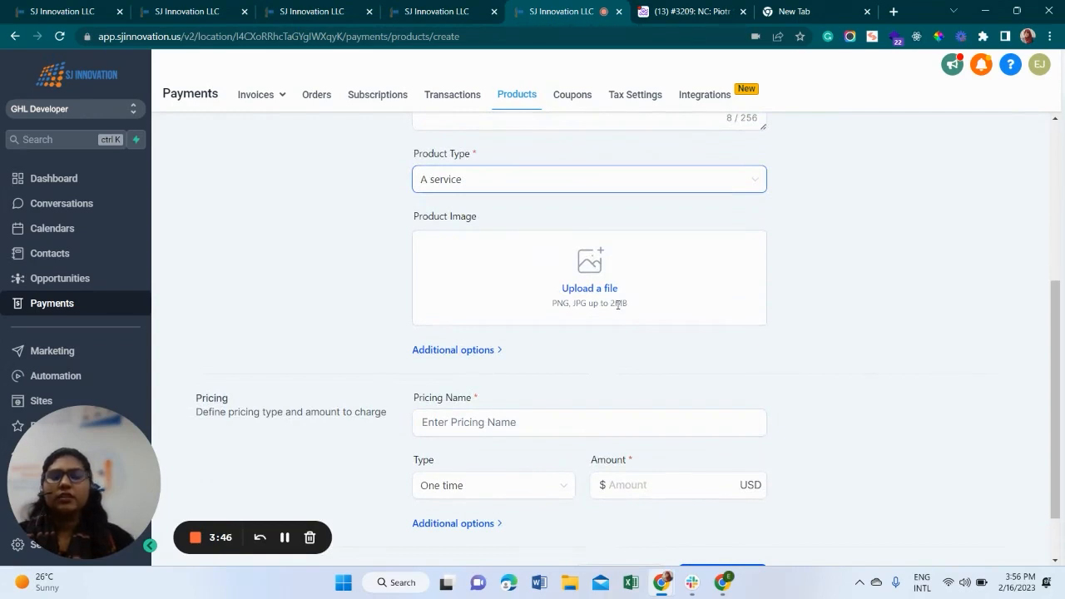
- Add pricing 'Webinar Price' as a one-time charge of $5.00 USD
{"action": "scroll", "scroll_direction": "down", "scroll_amount": 3}
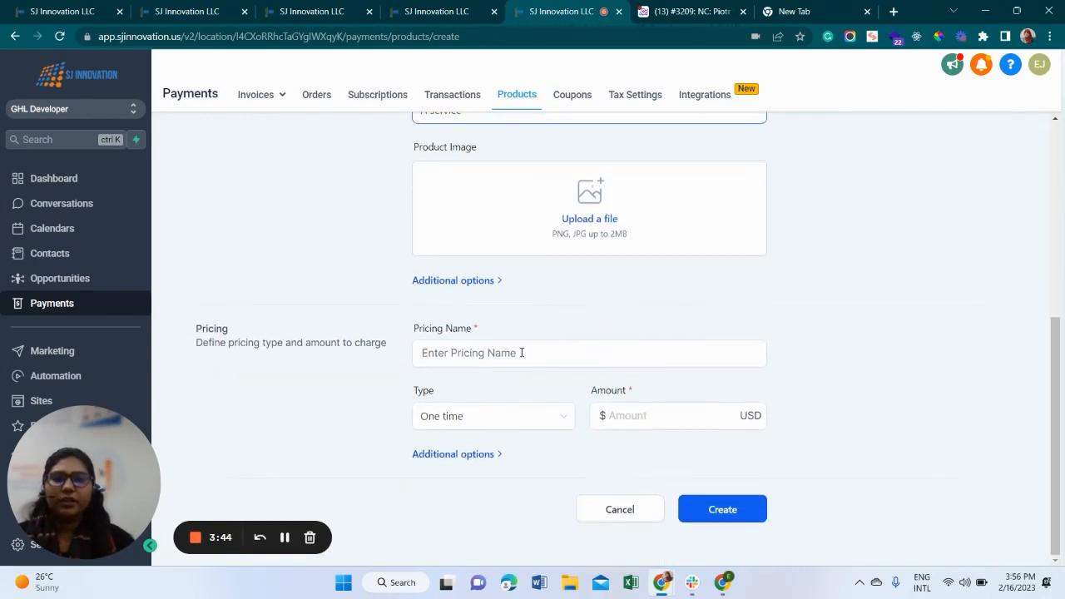
{"action": "left_click", "coordinate": [589, 353]}
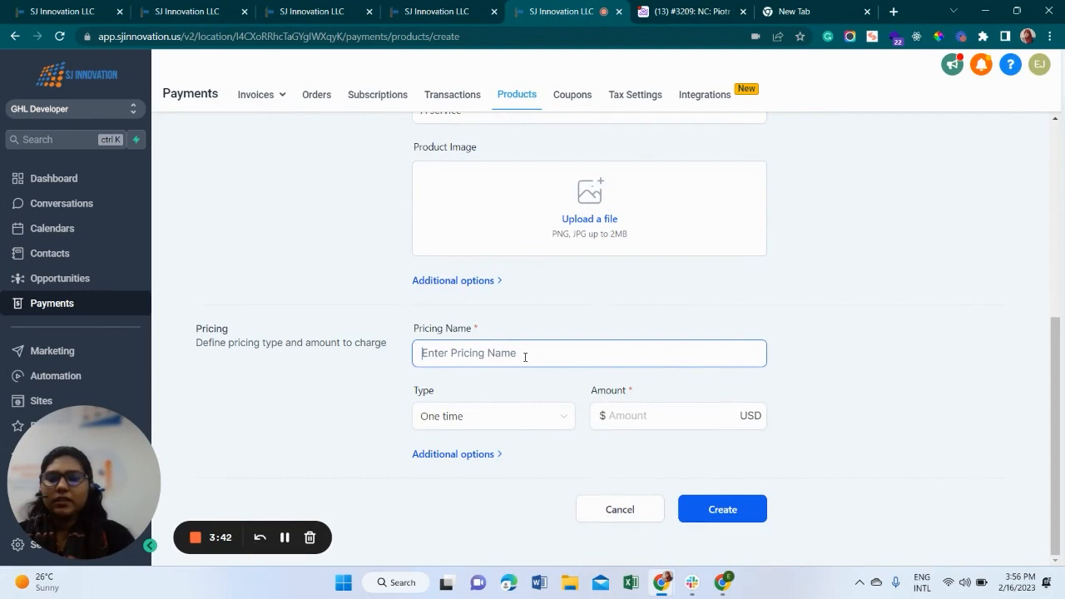
{"action": "type", "text": "$7"}
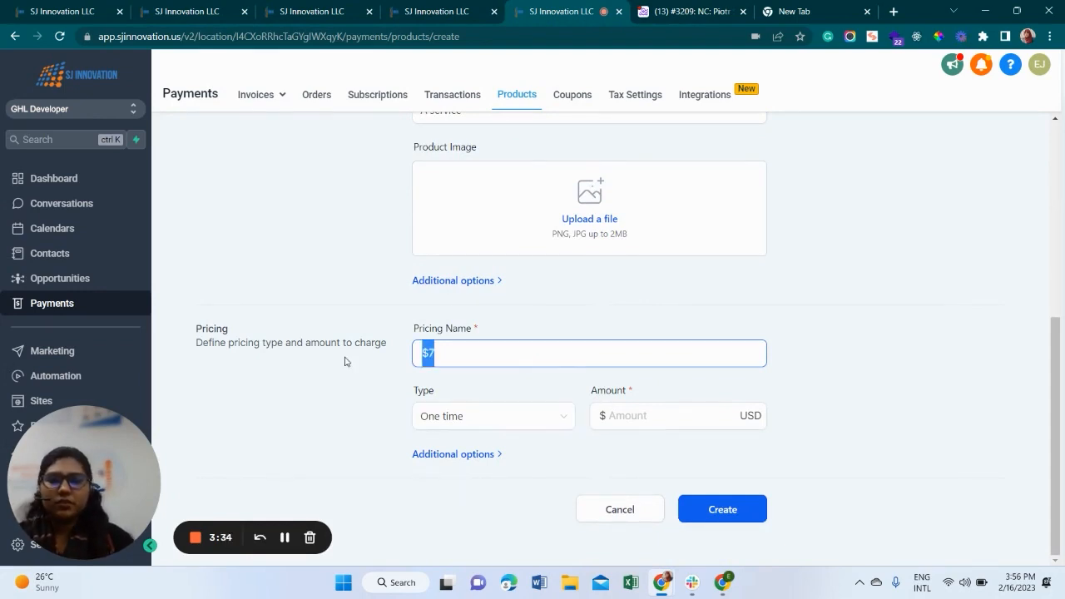
{"action": "left_click", "coordinate": [493, 416]}
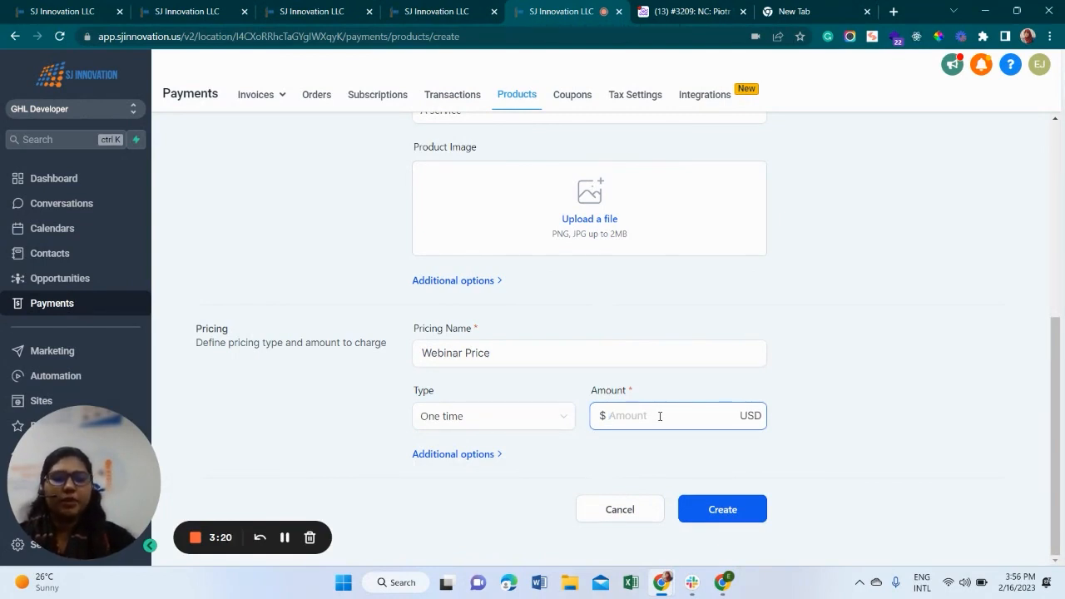
{"action": "type", "text": "5.00"}
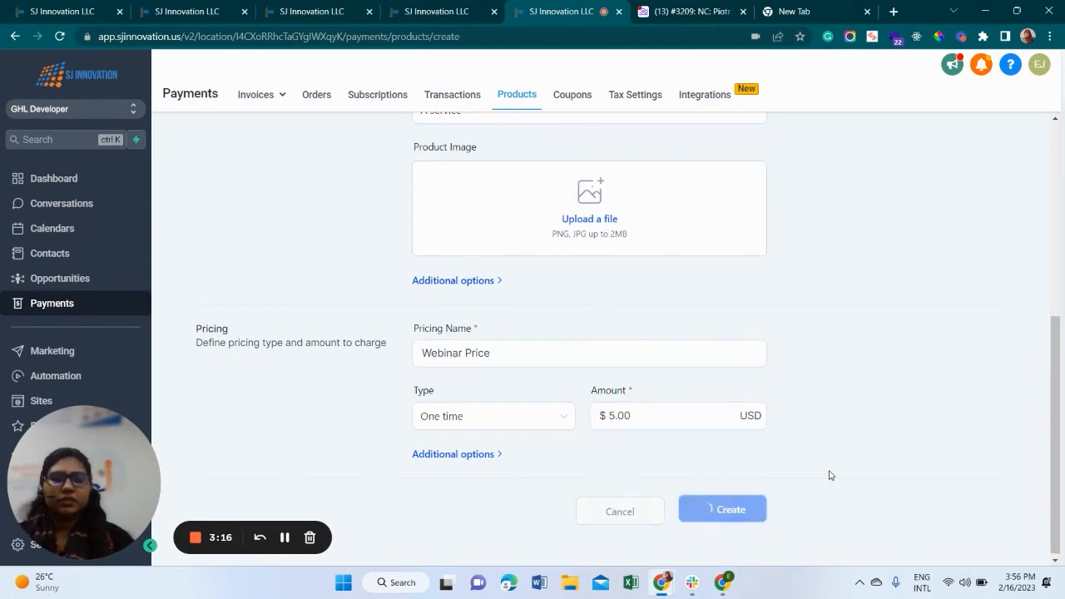
- Create the product and highlight Webinar2, now listed as a $5.00 service
{"action": "left_click", "coordinate": [722, 509]}
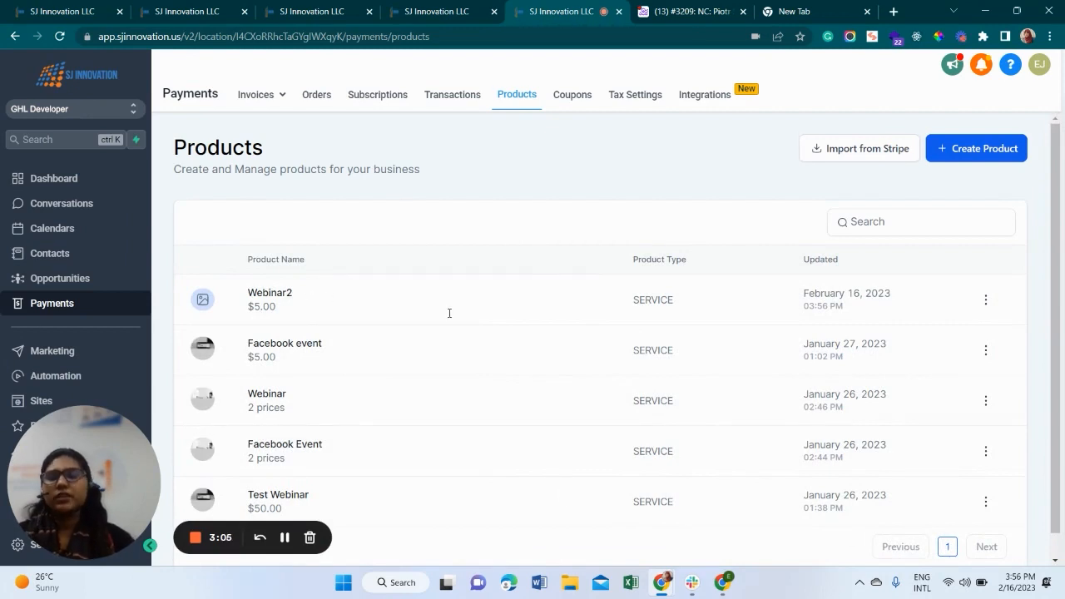
{"action": "double_click", "coordinate": [270, 292]}
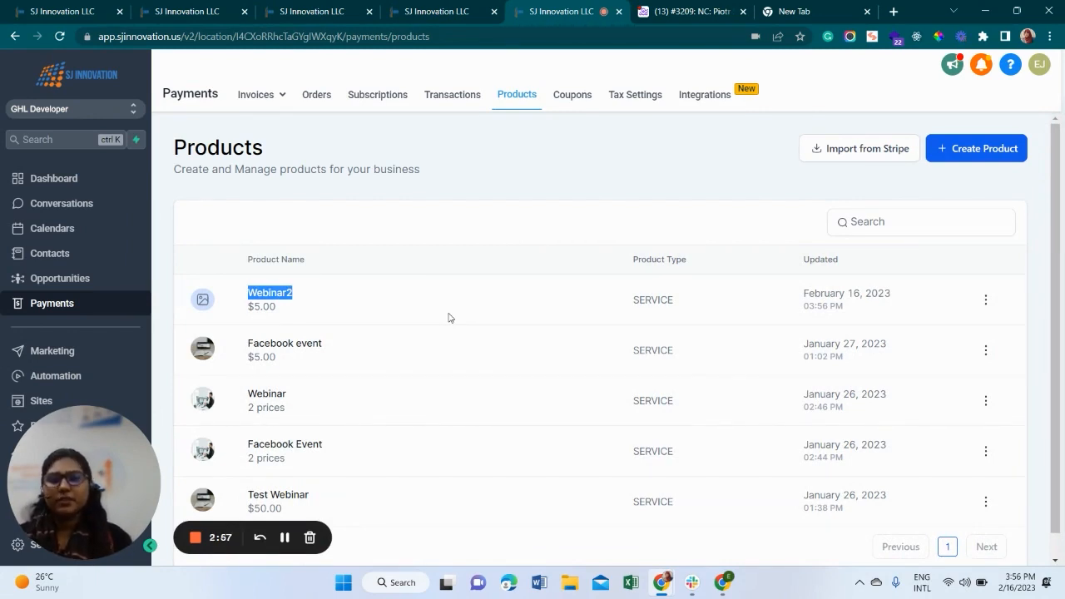
{"action": "mouse_move", "coordinate": [316, 563]}
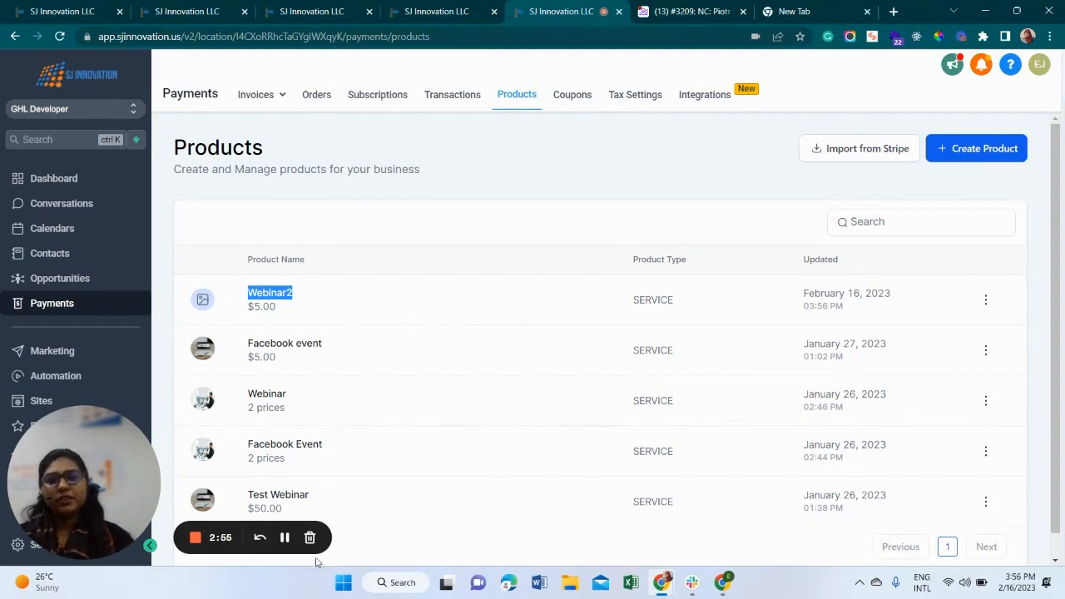